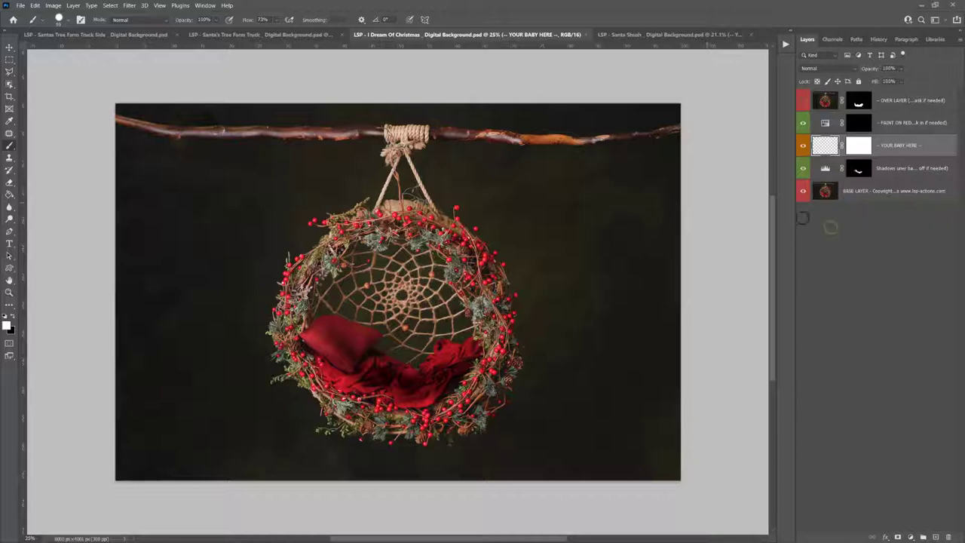
Hide the Shadows under baby layer and preview the over layer on, then off
{"action": "left_click", "coordinate": [205, 6]}
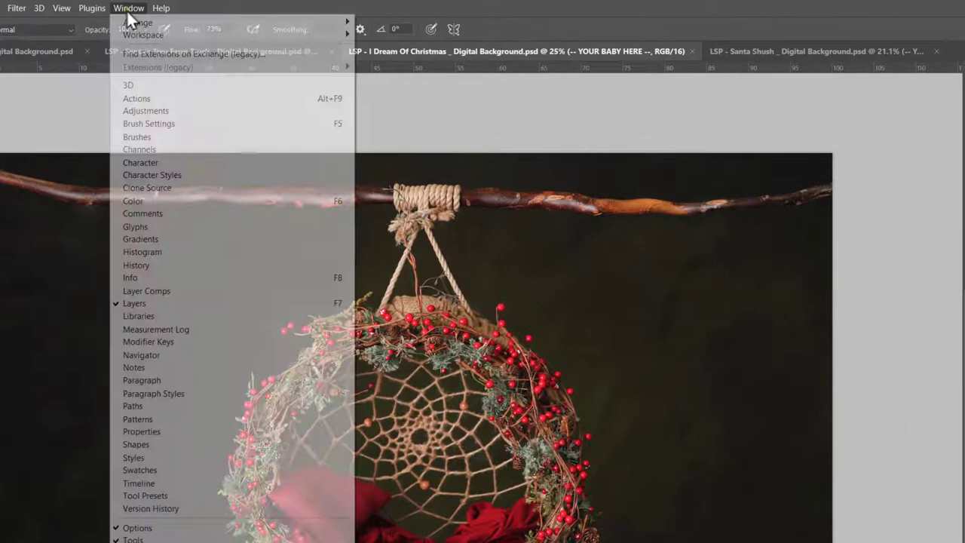
{"action": "mouse_move", "coordinate": [149, 123]}
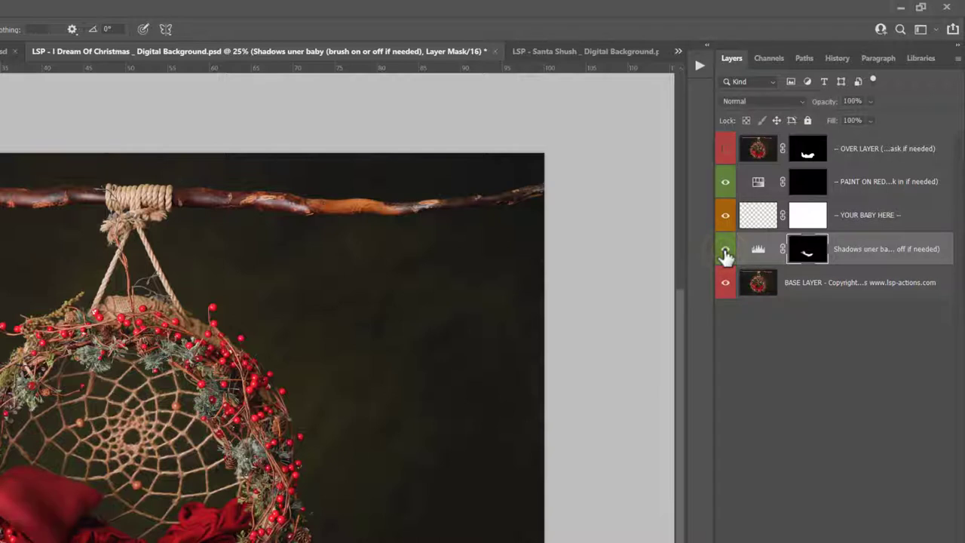
{"action": "mouse_move", "coordinate": [725, 249]}
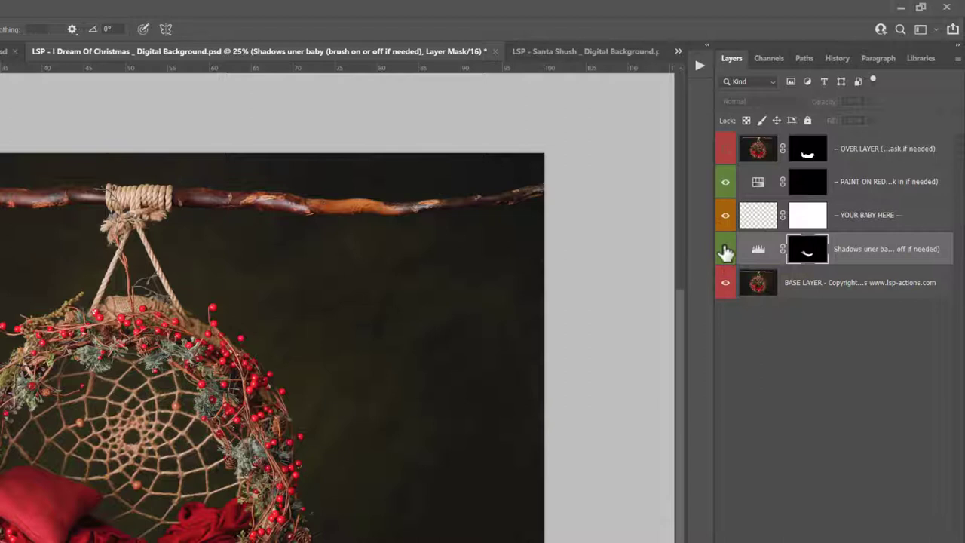
{"action": "left_click", "coordinate": [758, 215]}
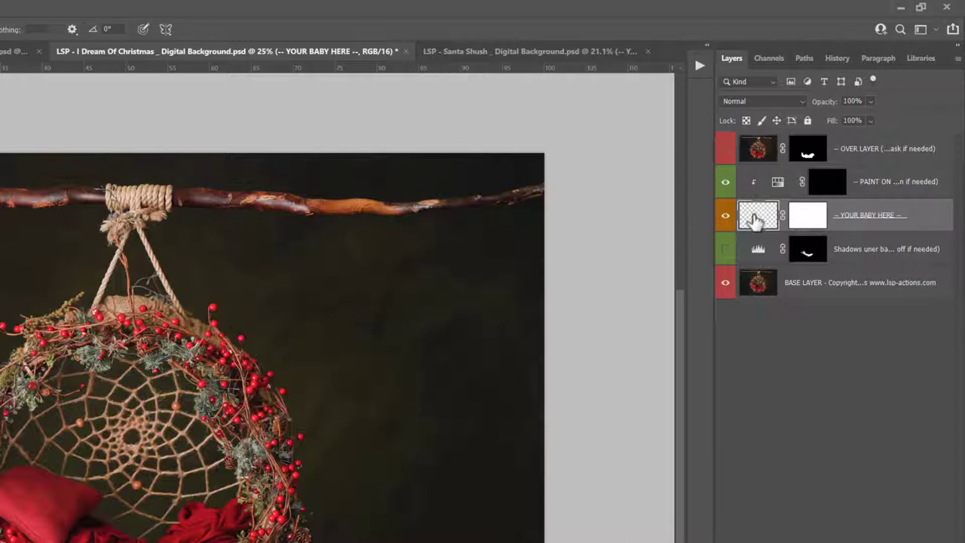
{"action": "mouse_move", "coordinate": [758, 216]}
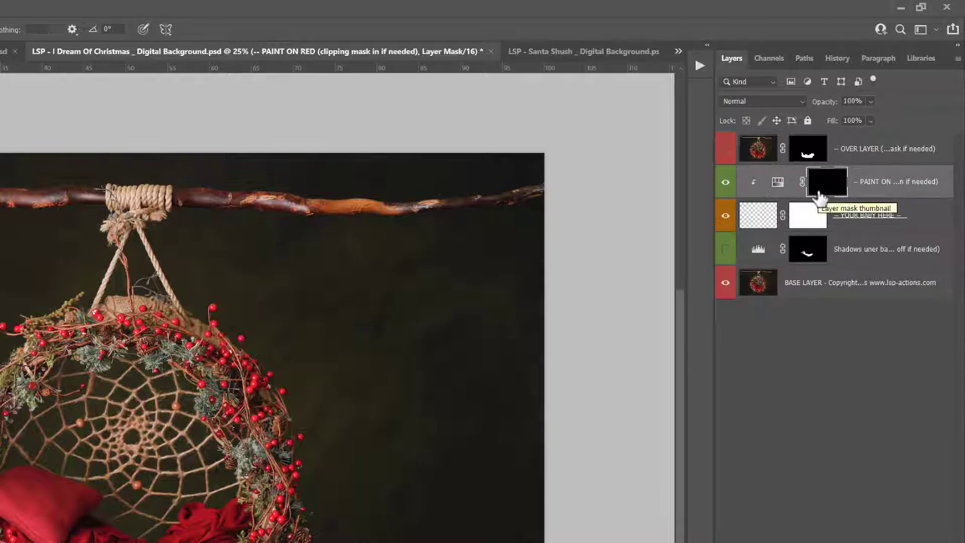
{"action": "left_click", "coordinate": [757, 148]}
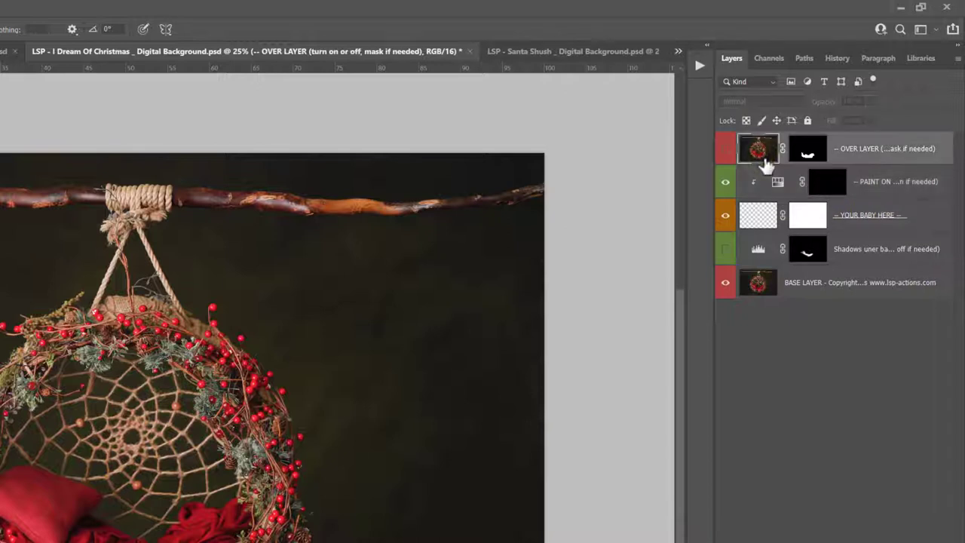
{"action": "left_click", "coordinate": [726, 148]}
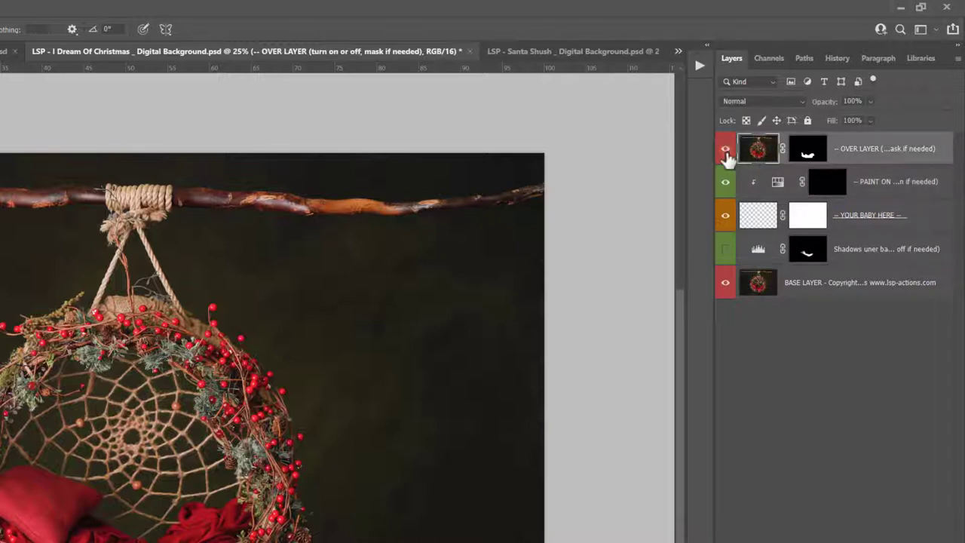
{"action": "left_click", "coordinate": [725, 149]}
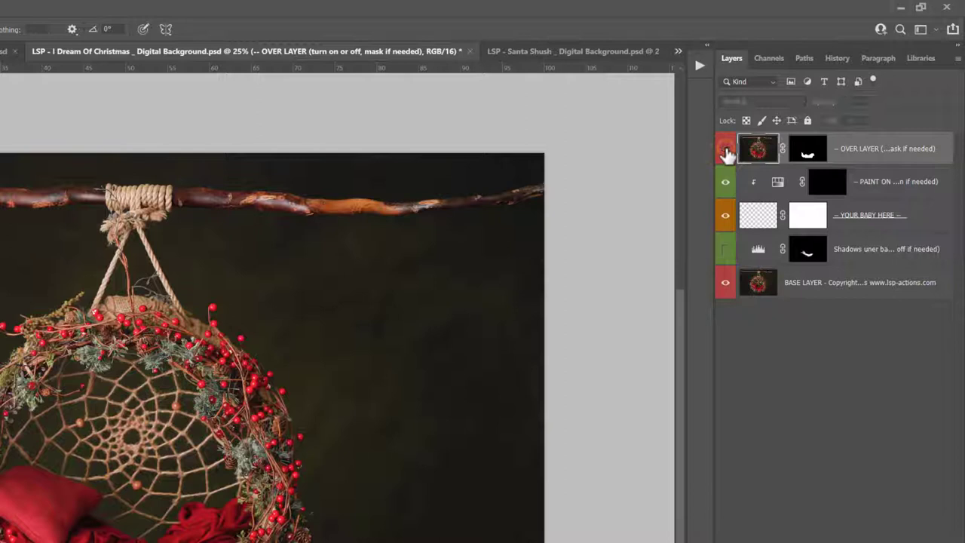
{"action": "left_click", "coordinate": [726, 148]}
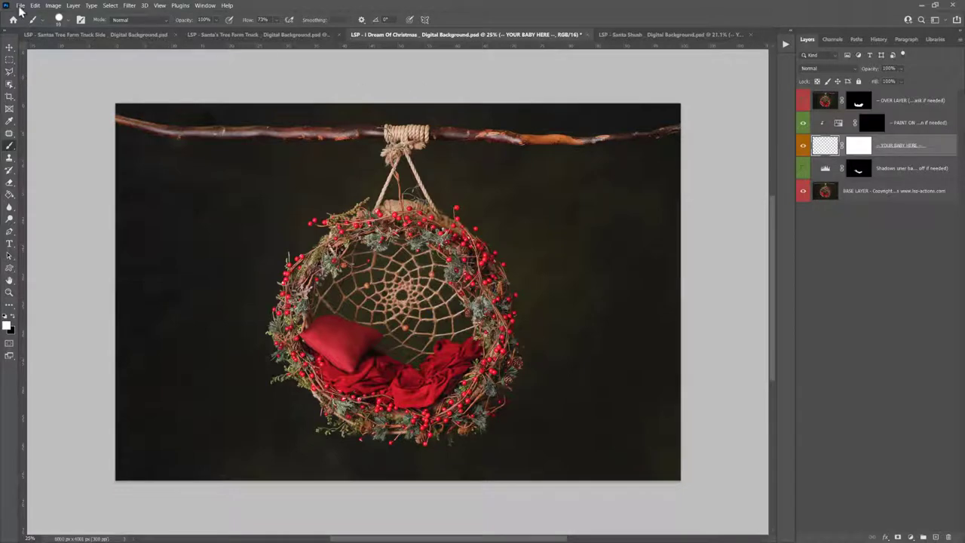
Place the sleeping newborn photo into the document as an embedded layer
{"action": "left_click", "coordinate": [21, 5]}
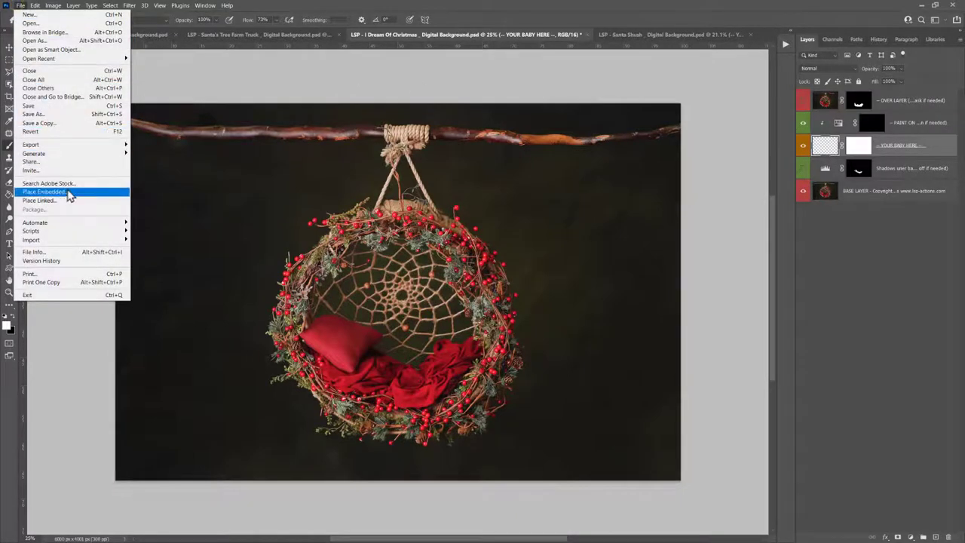
{"action": "left_click", "coordinate": [43, 191]}
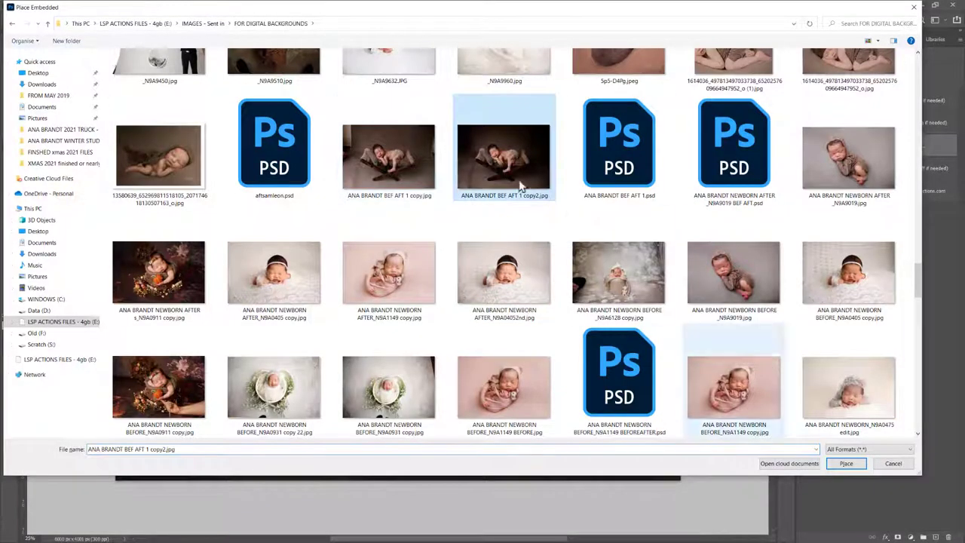
{"action": "left_click", "coordinate": [846, 464]}
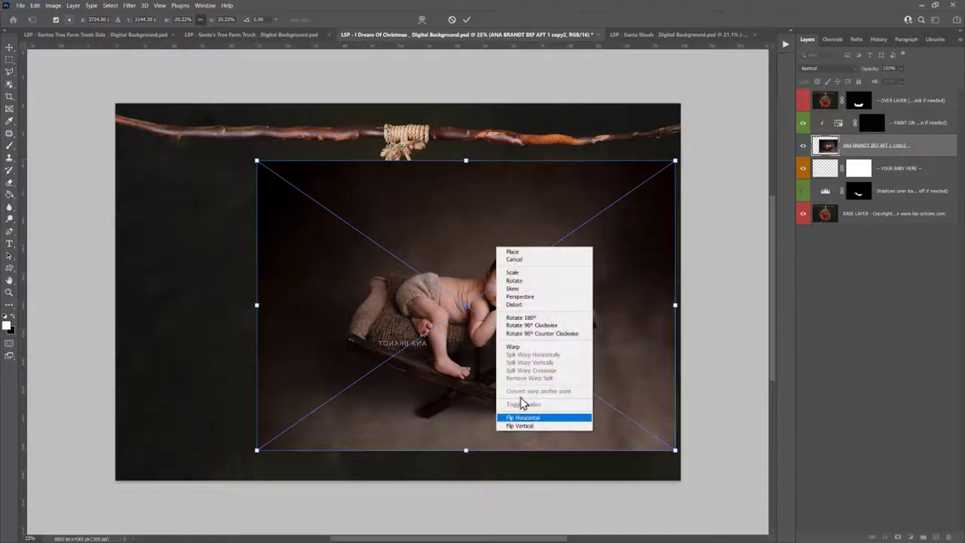
Flip the newborn photo horizontally, then move and scale it into the wreath
{"action": "left_click", "coordinate": [522, 418]}
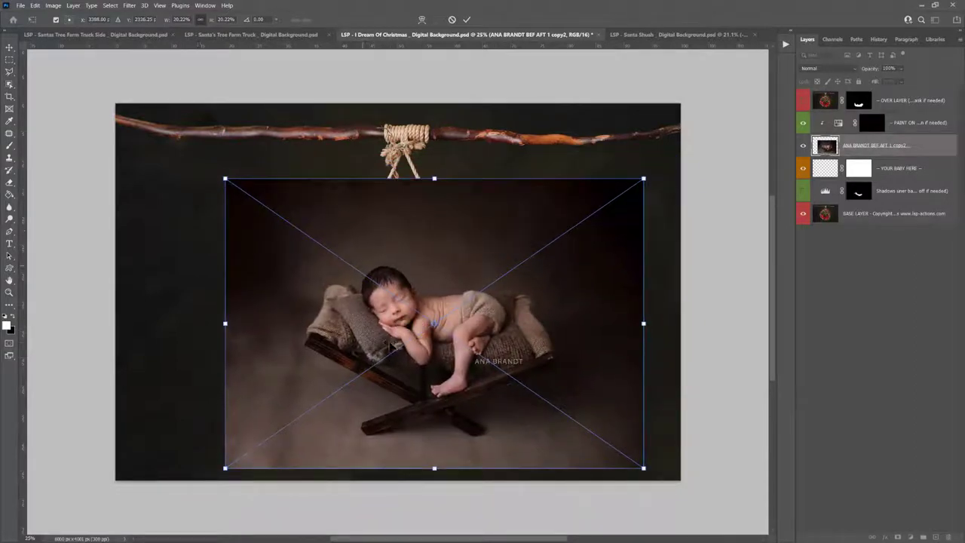
{"action": "left_click_drag", "start_coordinate": [901, 78], "coordinate": [894, 78]}
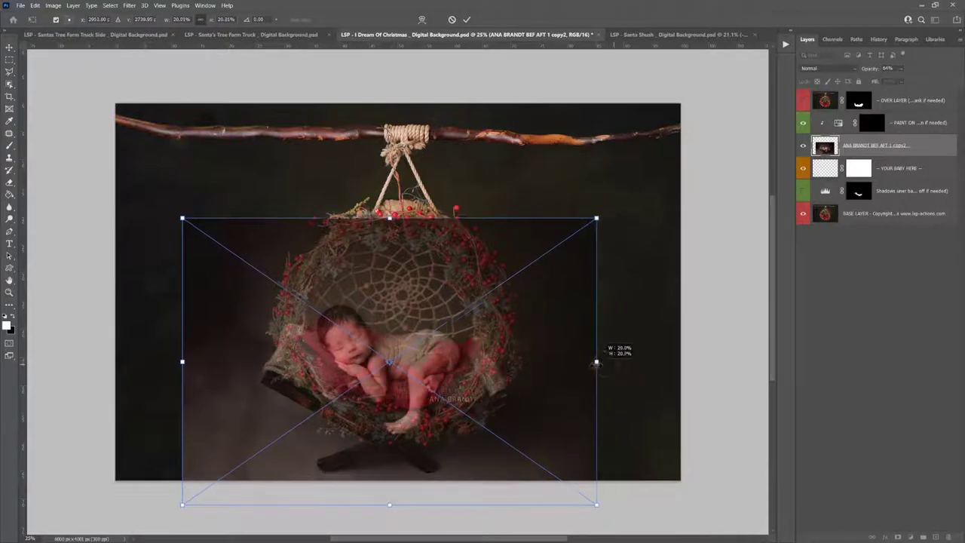
{"action": "left_click_drag", "start_coordinate": [597, 362], "coordinate": [608, 362]}
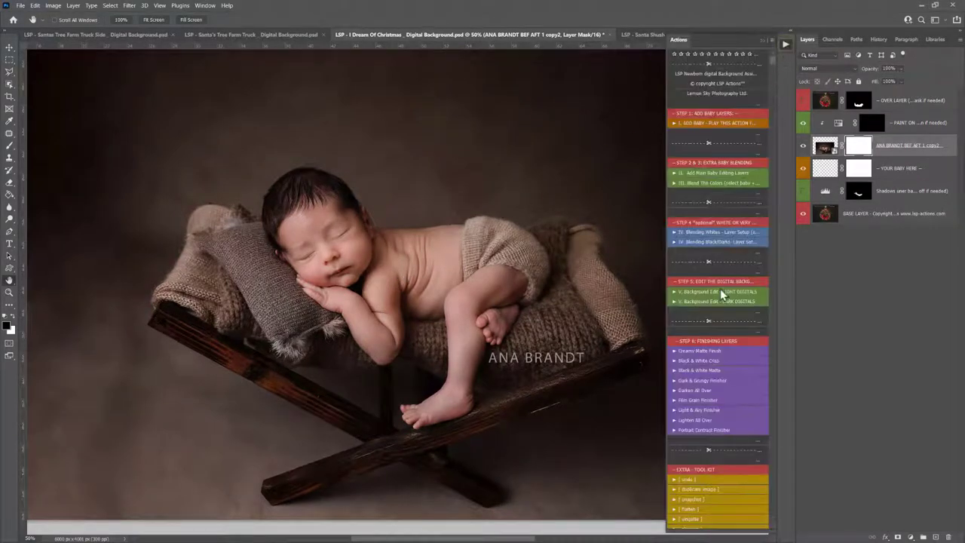
{"action": "mouse_move", "coordinate": [708, 349]}
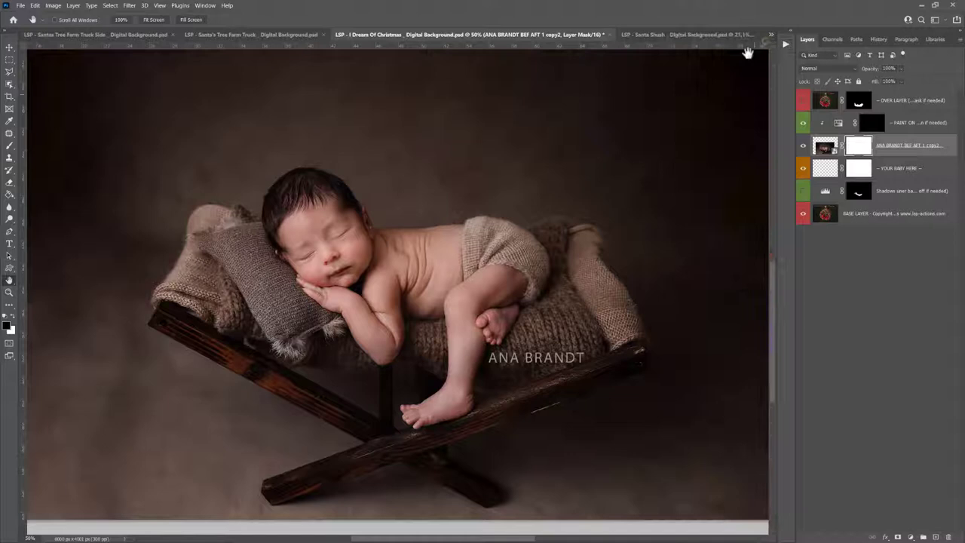
{"action": "mouse_move", "coordinate": [458, 266]}
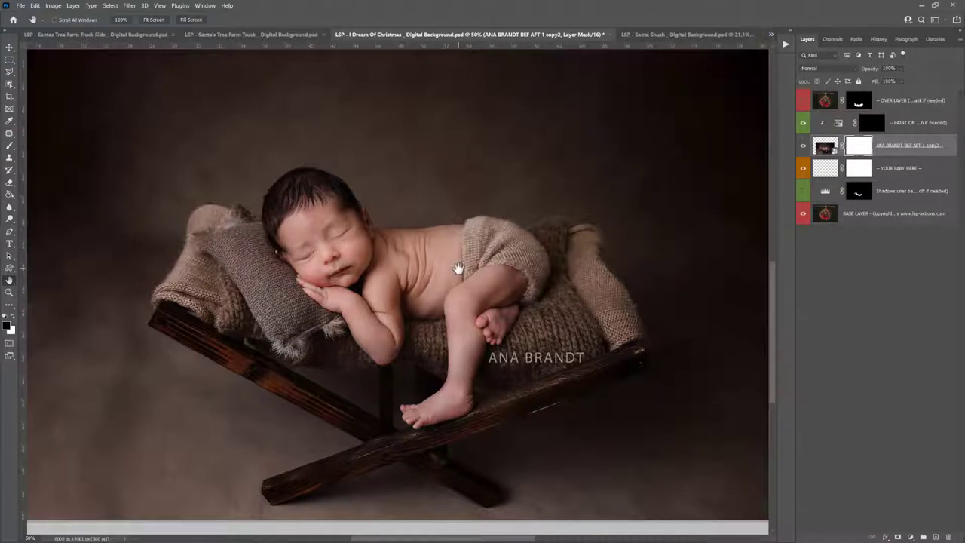
{"action": "mouse_move", "coordinate": [468, 272]}
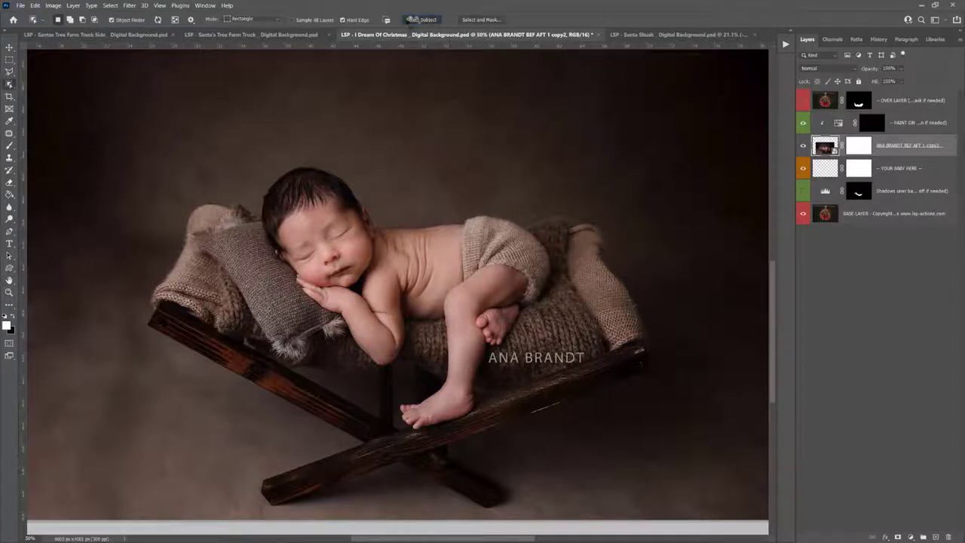
Auto-select the sleeping baby and blend its toes into the red blanket
{"action": "left_click", "coordinate": [421, 20]}
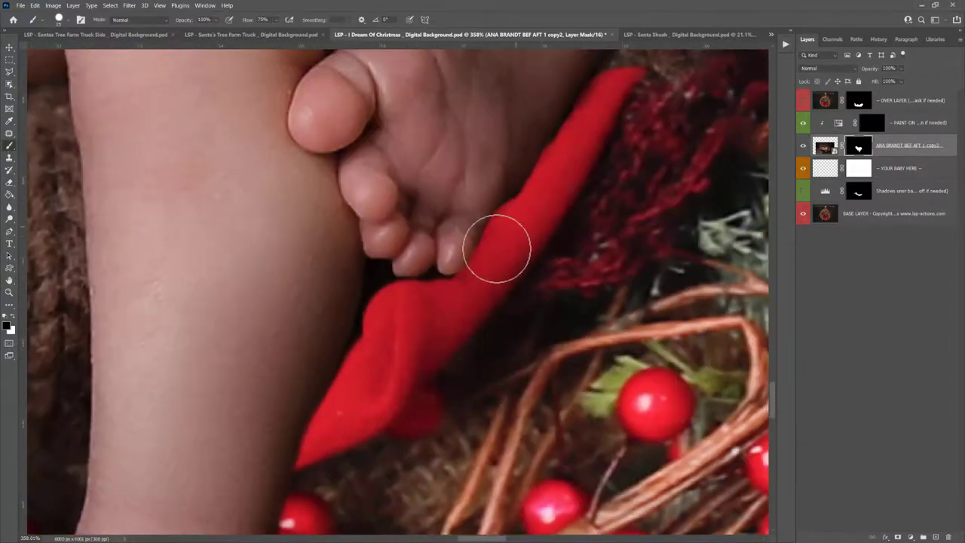
{"action": "left_click_drag", "start_coordinate": [498, 249], "coordinate": [381, 264]}
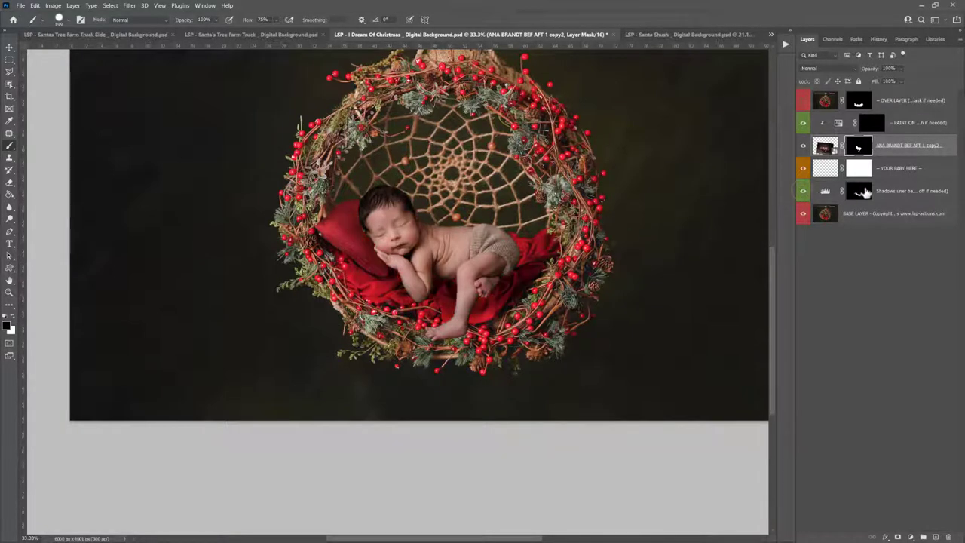
Paint shadow beneath the newborn on the Shadows under baby layer mask
{"action": "left_click", "coordinate": [859, 191]}
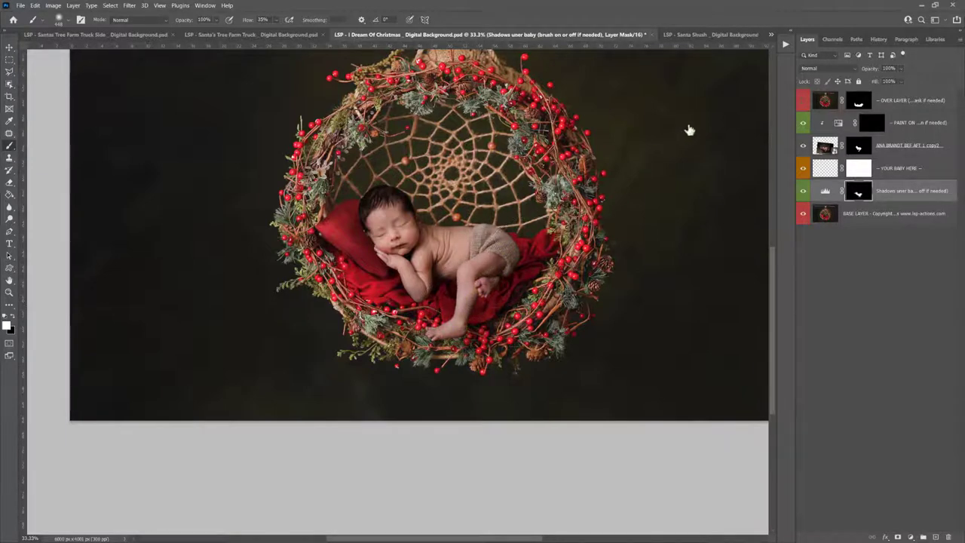
{"action": "left_click", "coordinate": [784, 46]}
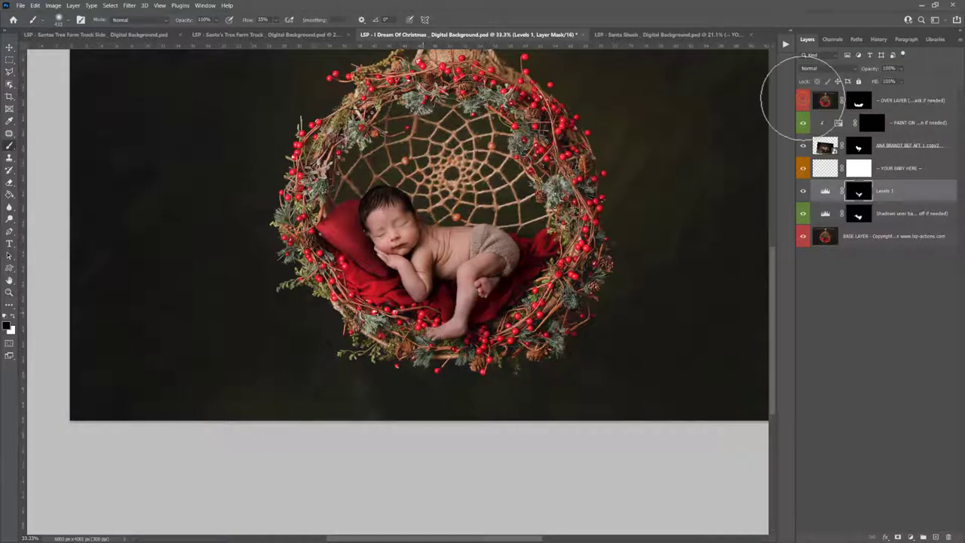
Paint the Levels 1 mask to deepen the shadow under the baby
{"action": "left_click", "coordinate": [803, 101]}
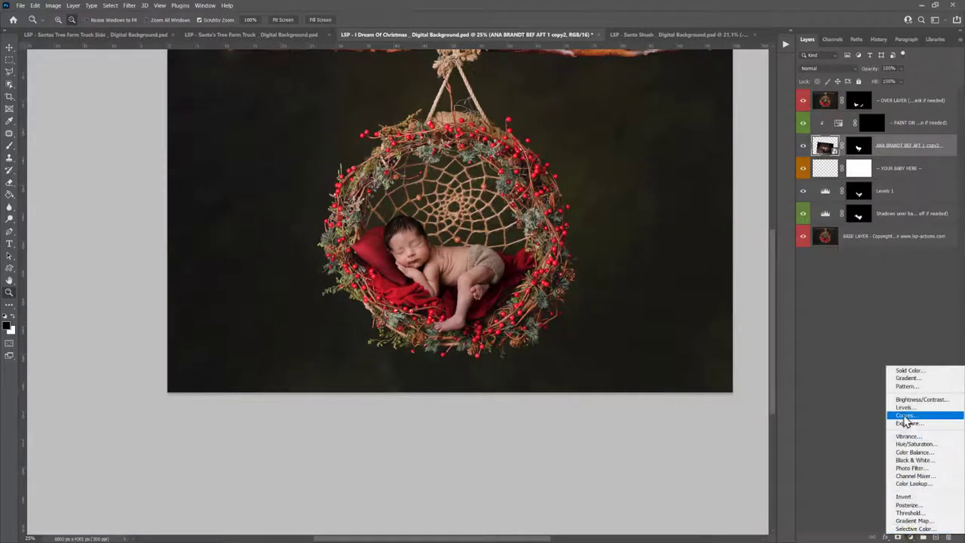
Add a Curves 1 adjustment clipped to the baby layer and adjust its curve
{"action": "left_click", "coordinate": [905, 414]}
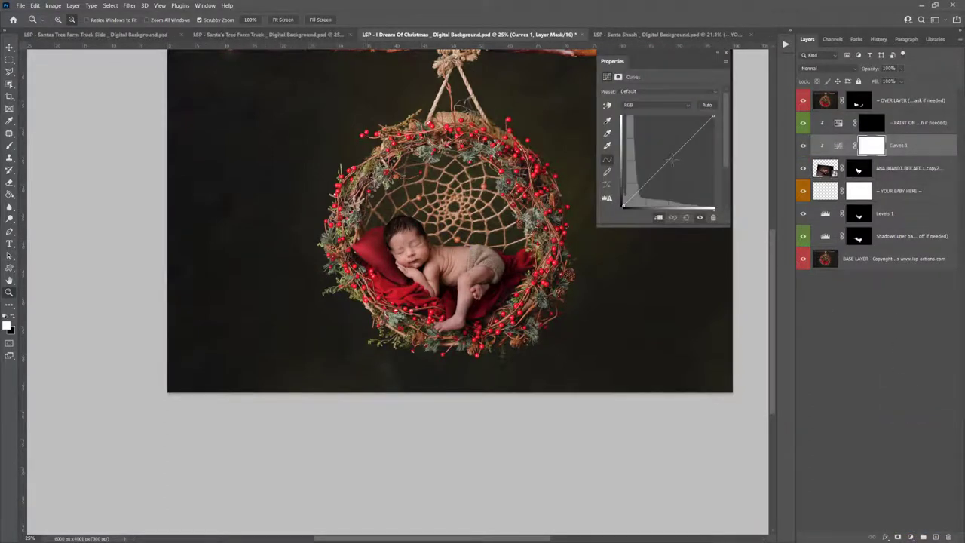
{"action": "left_click_drag", "start_coordinate": [668, 165], "coordinate": [682, 161]}
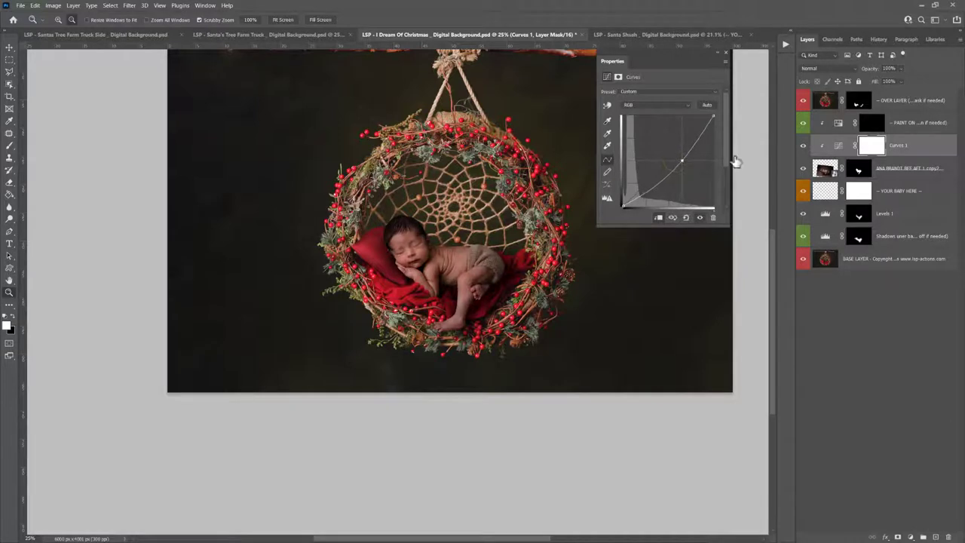
{"action": "left_click", "coordinate": [873, 146]}
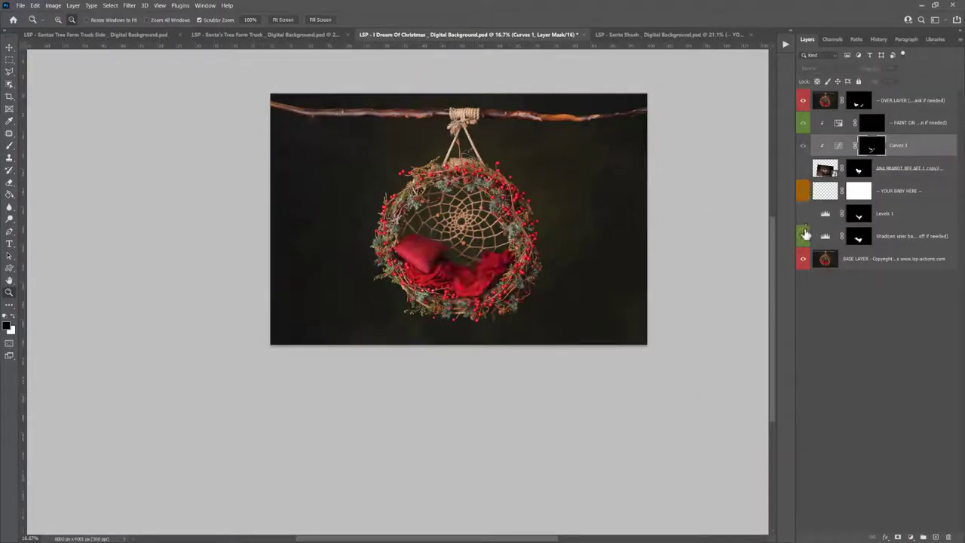
{"action": "left_click", "coordinate": [803, 190]}
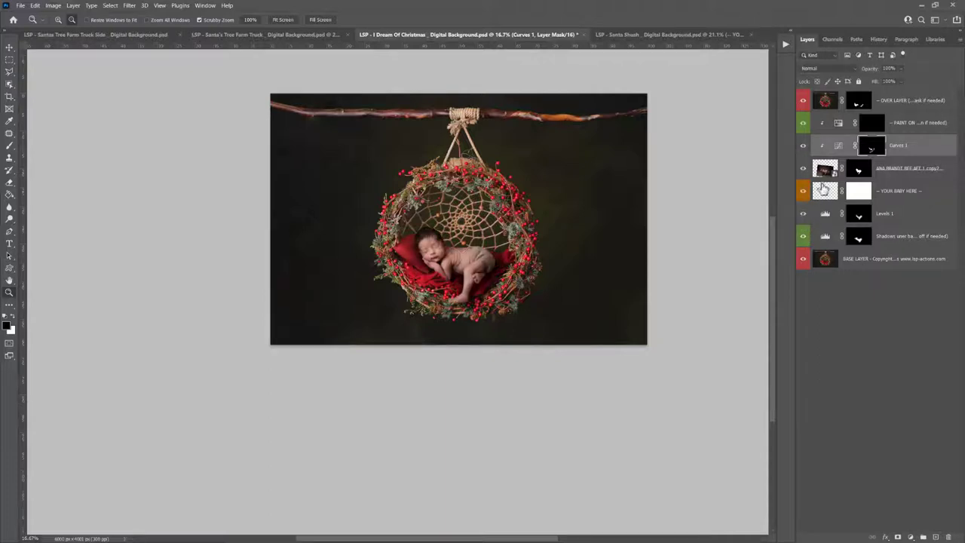
{"action": "left_click", "coordinate": [890, 169]}
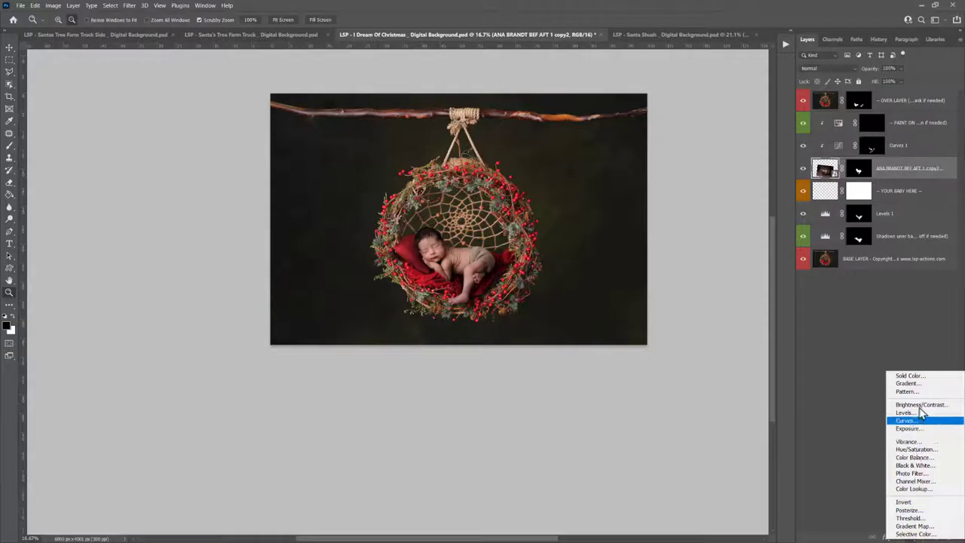
Add a Brightness/Contrast 1 adjustment above the baby with contrast at 35
{"action": "left_click", "coordinate": [921, 405]}
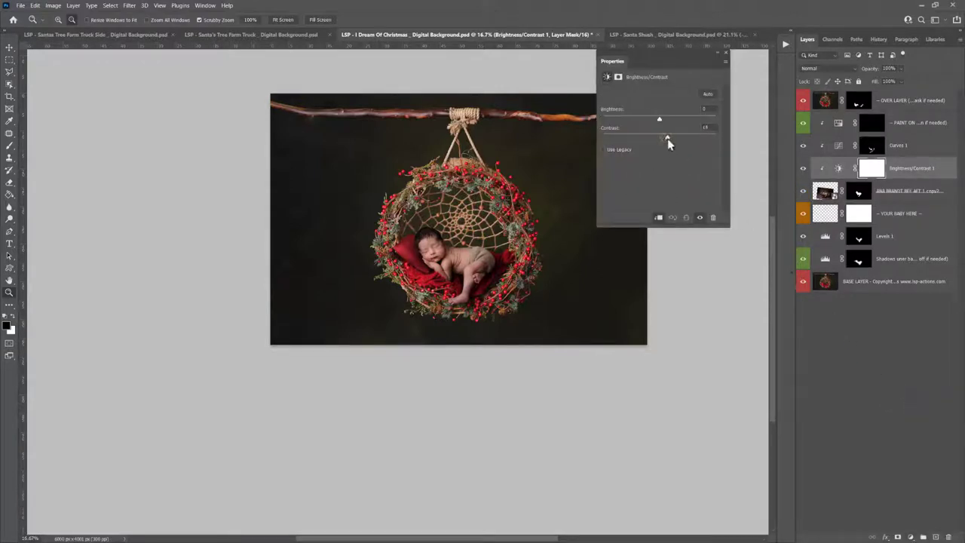
{"action": "left_click_drag", "start_coordinate": [661, 138], "coordinate": [673, 138]}
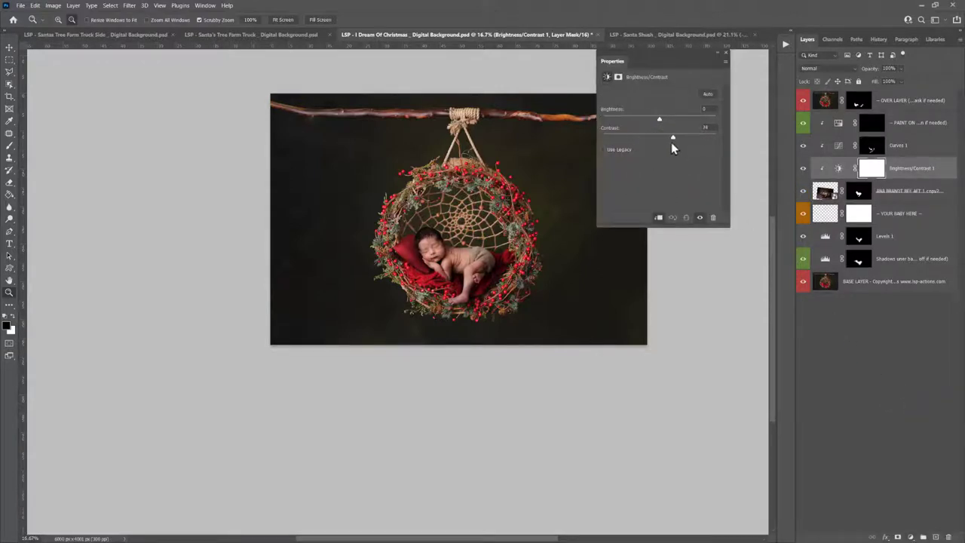
{"action": "left_click_drag", "start_coordinate": [673, 136], "coordinate": [679, 137]}
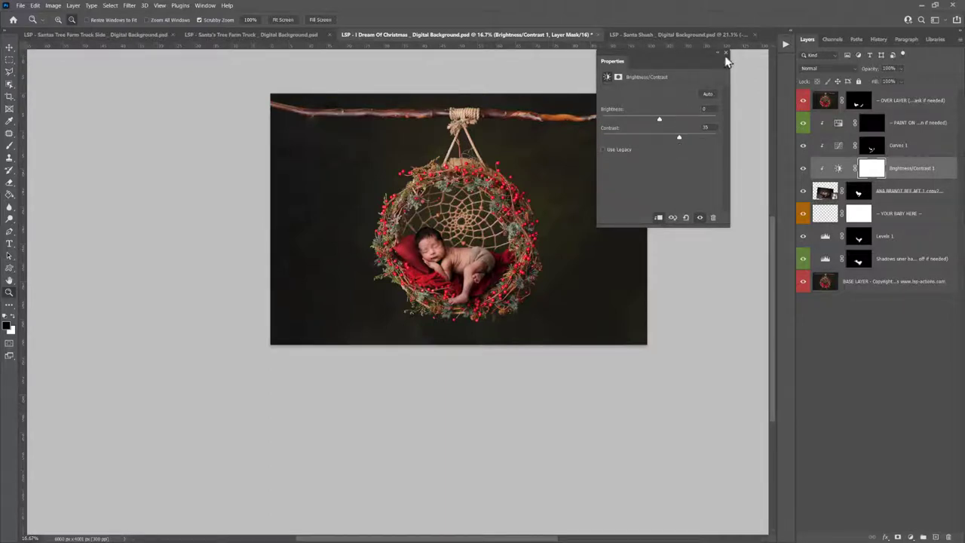
{"action": "left_click", "coordinate": [726, 53]}
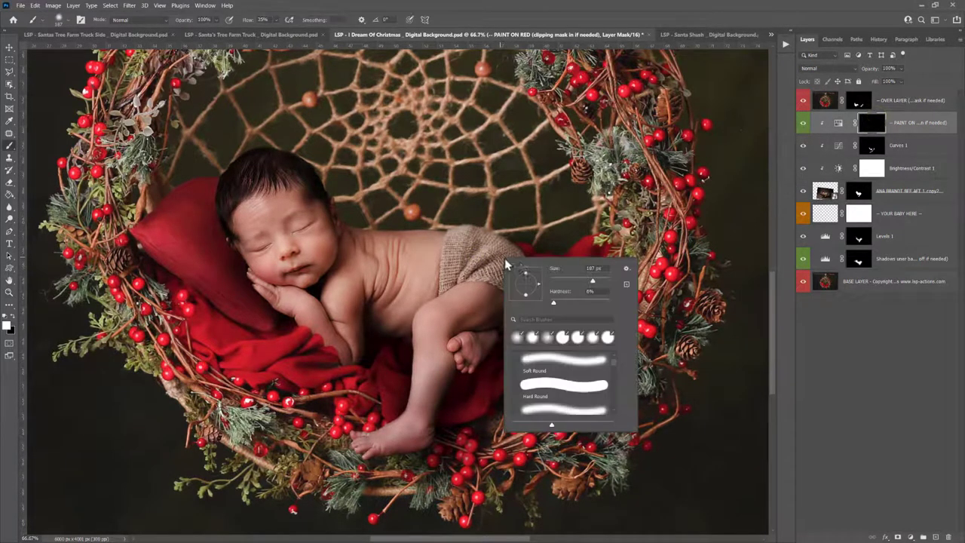
Soft-brush red over the pillow on PAINT ON RED, blending the pillow edge by the face
{"action": "left_click", "coordinate": [512, 279]}
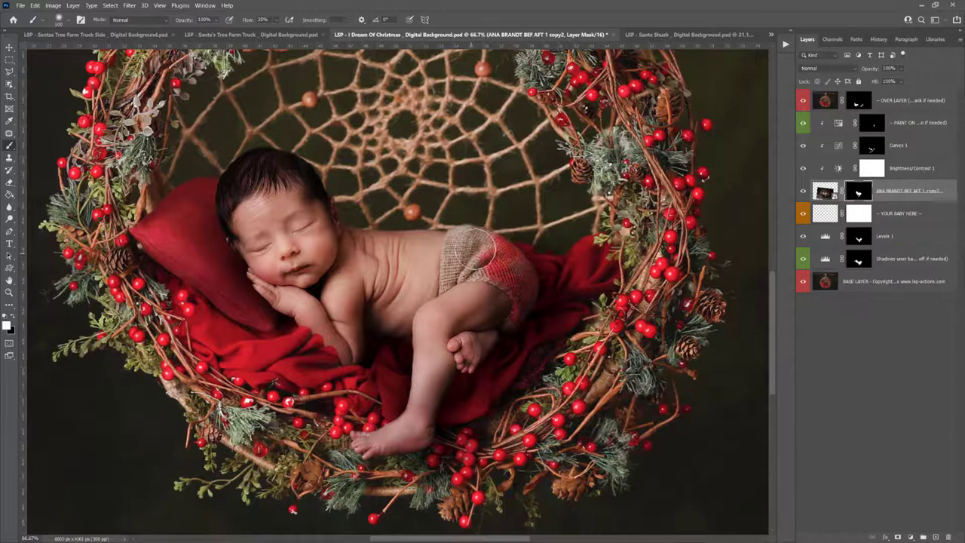
{"action": "left_click", "coordinate": [871, 123]}
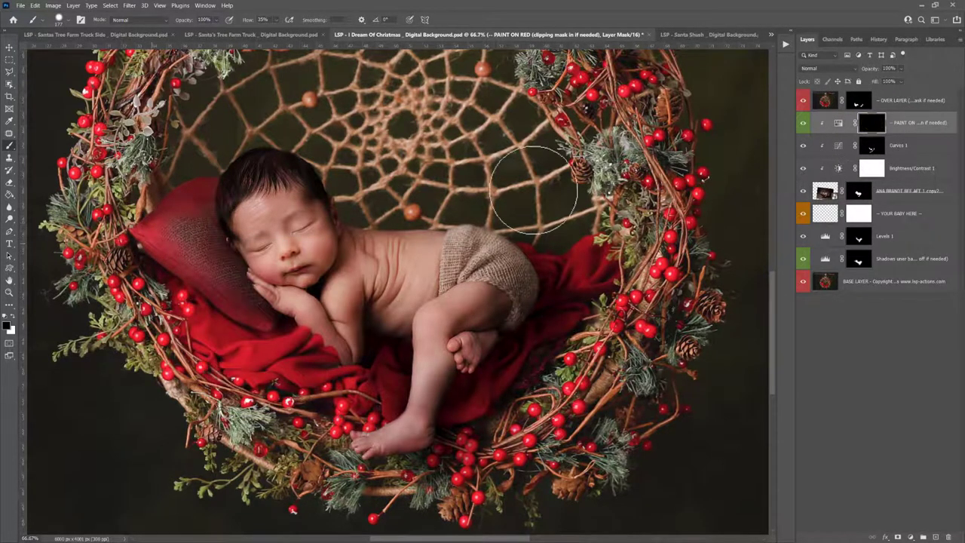
{"action": "left_click_drag", "start_coordinate": [536, 188], "coordinate": [203, 241]}
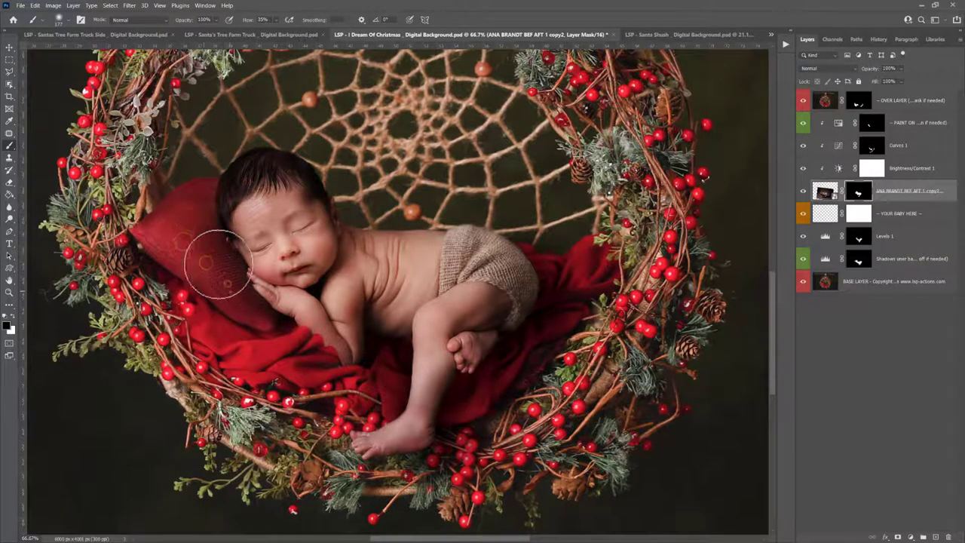
{"action": "left_click_drag", "start_coordinate": [219, 261], "coordinate": [264, 332]}
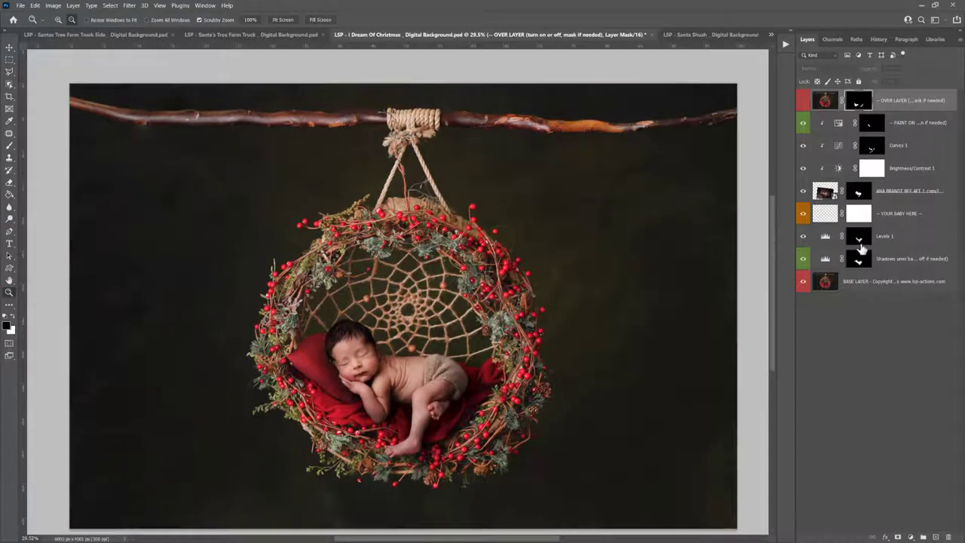
{"action": "mouse_move", "coordinate": [860, 259]}
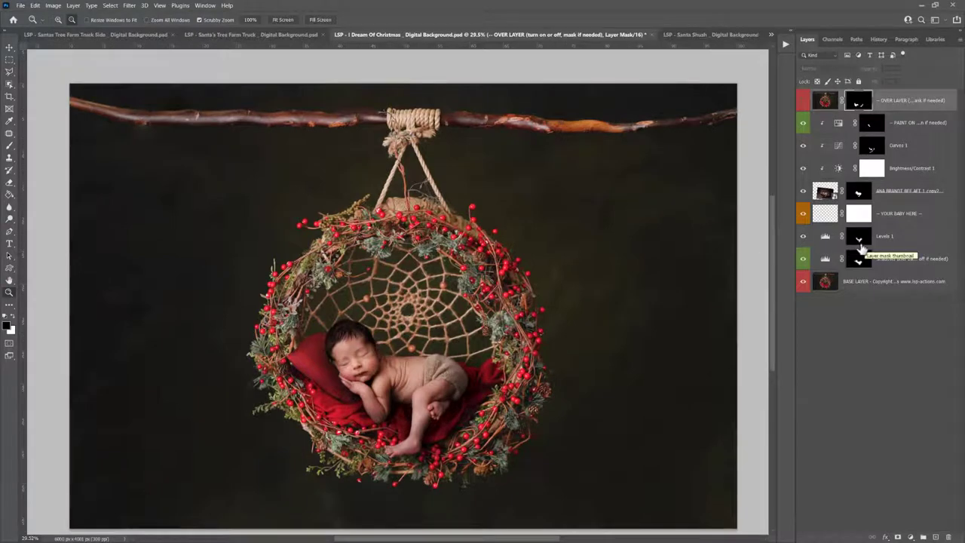